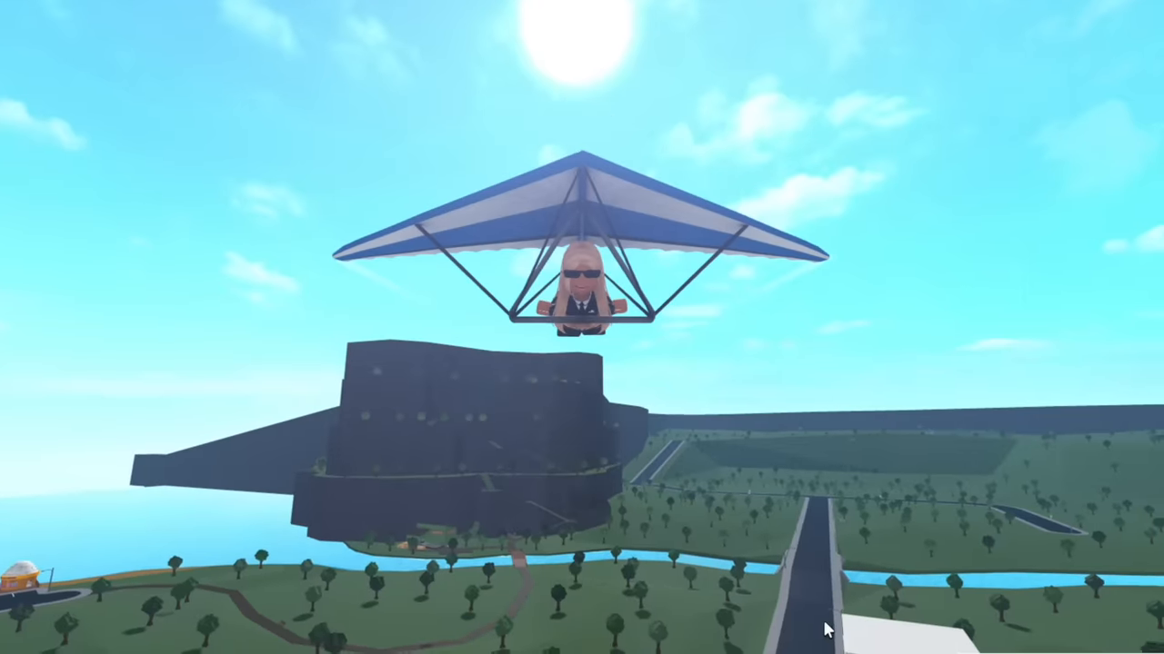
mouse_move(827, 628)
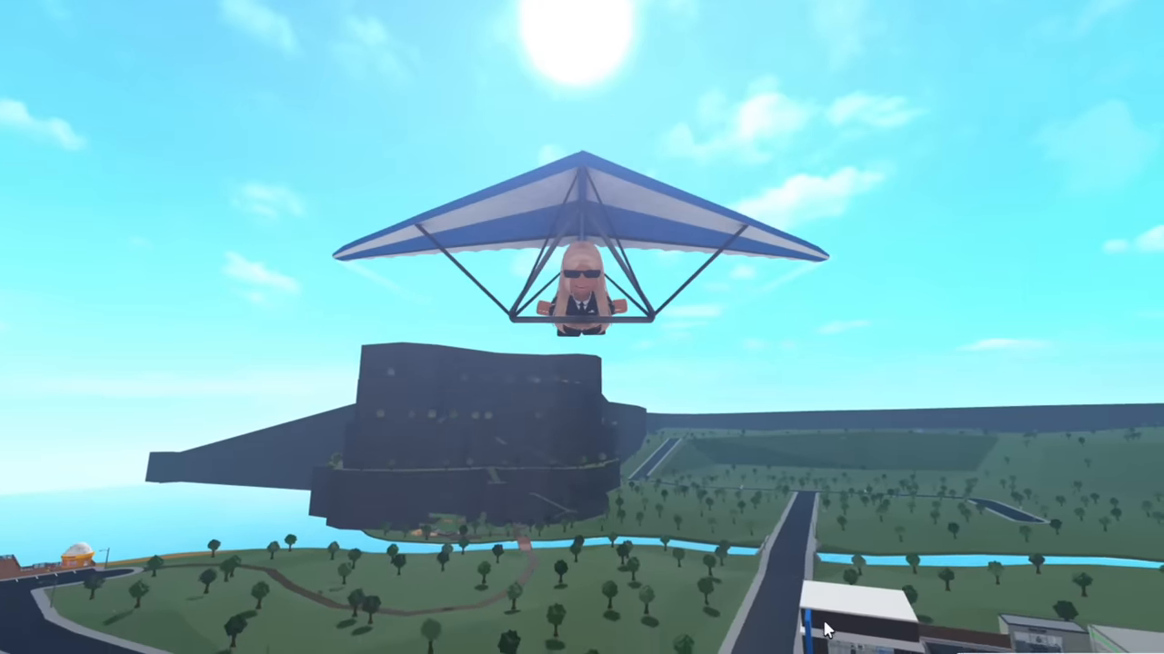
mouse_move(828, 627)
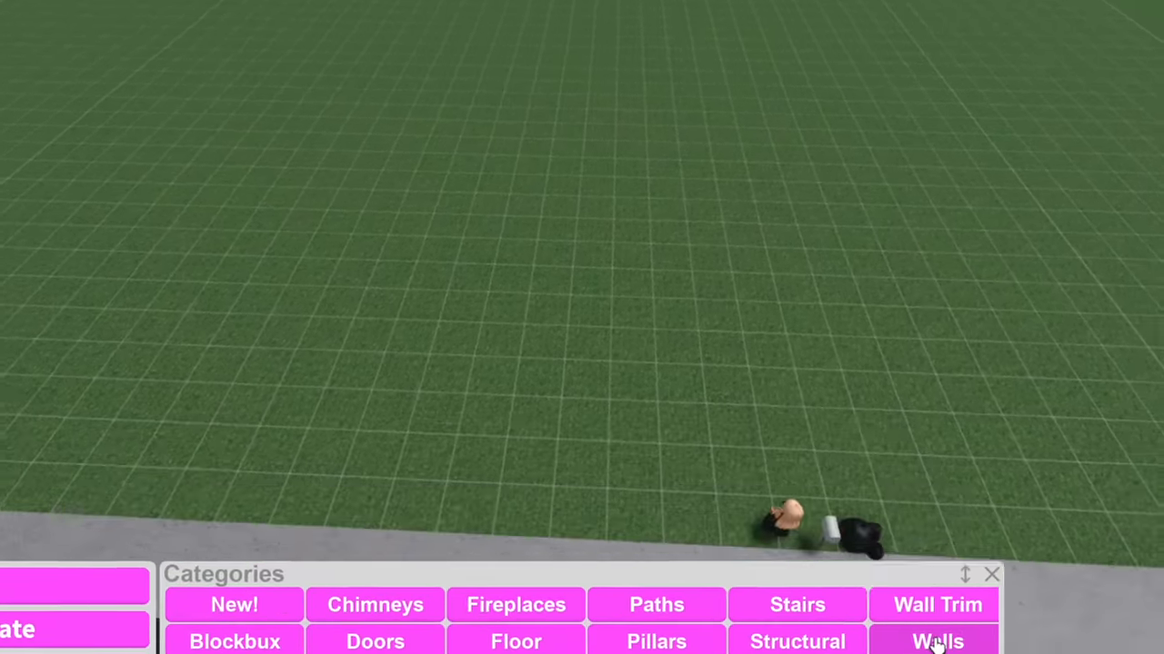
Draw the outer and inner room walls on the plot and view the layout in 3D
click(938, 640)
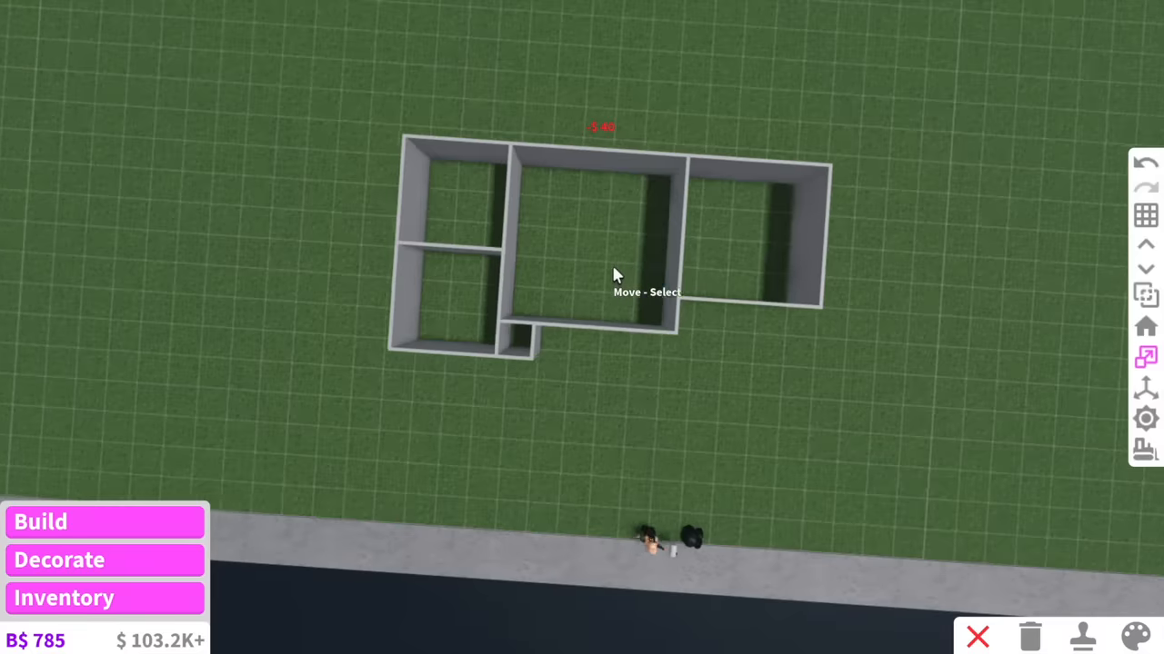
drag(614, 276, 535, 431)
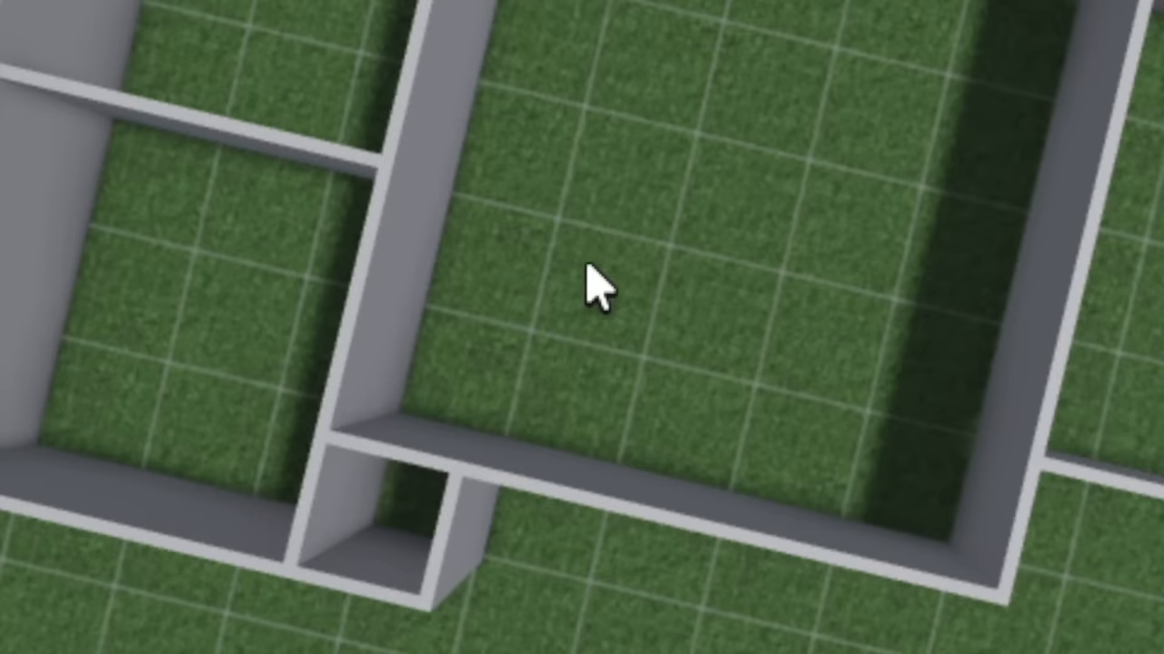
scroll(down, 3)
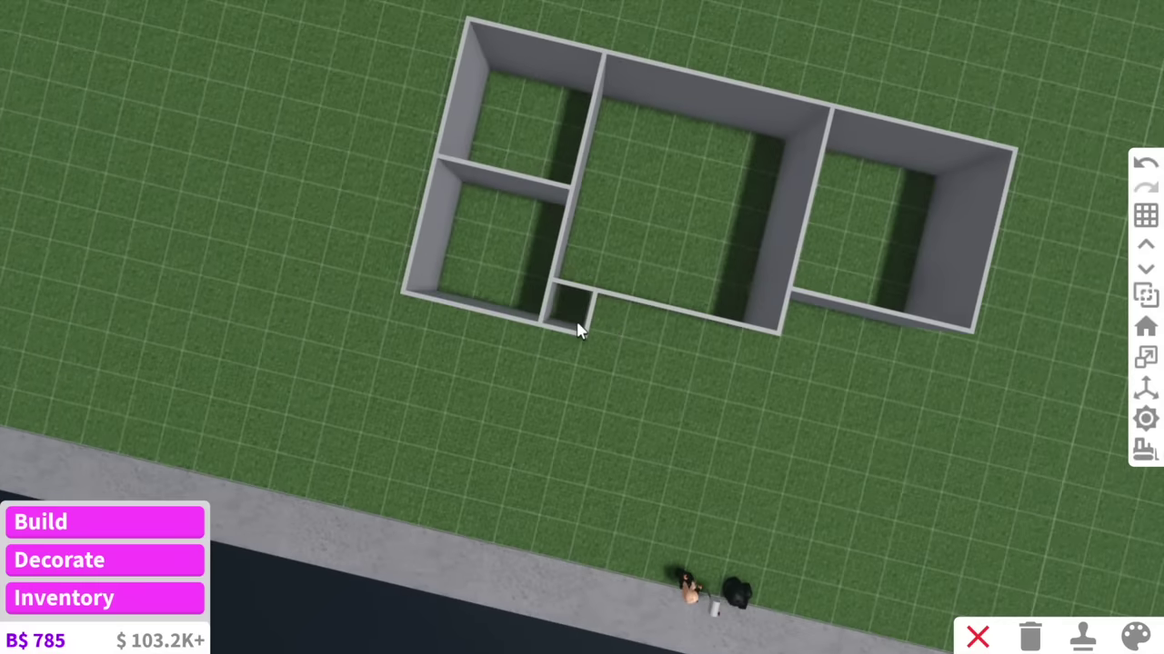
drag(582, 327, 546, 309)
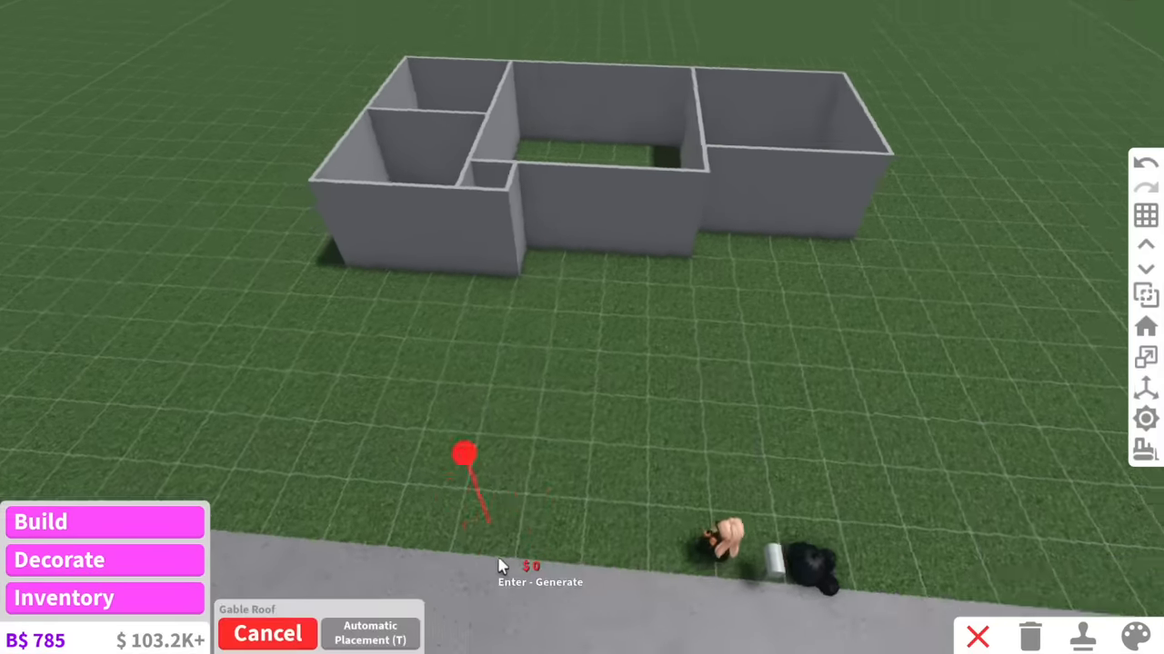
click(370, 633)
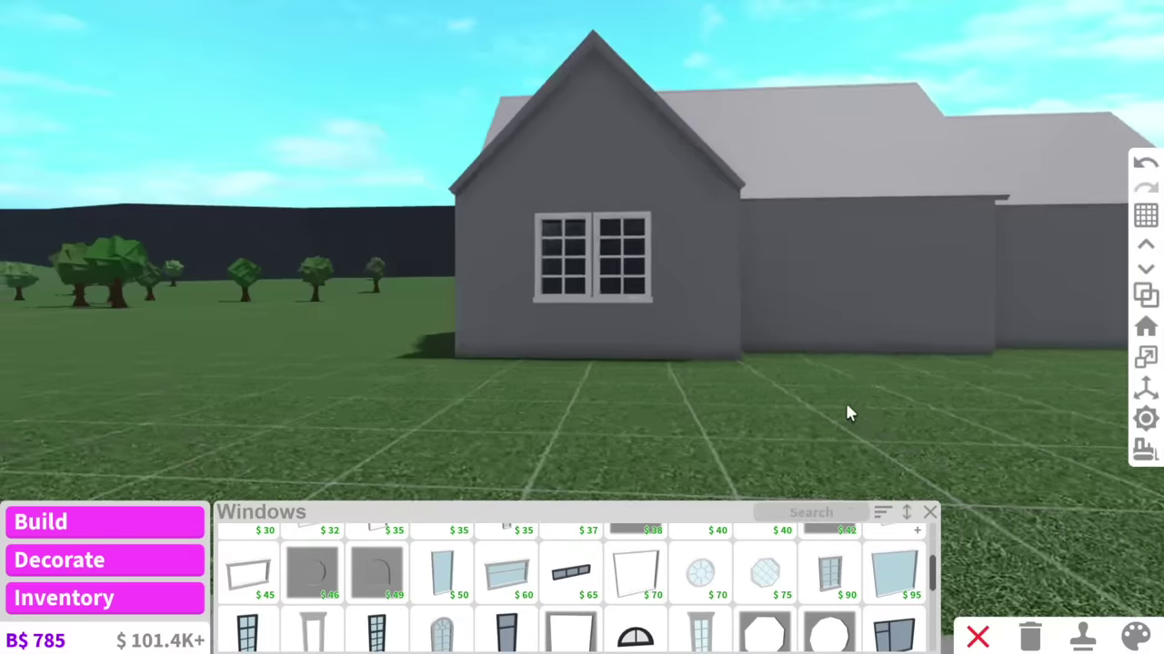
Pick the wide glass window for the front wall
click(700, 574)
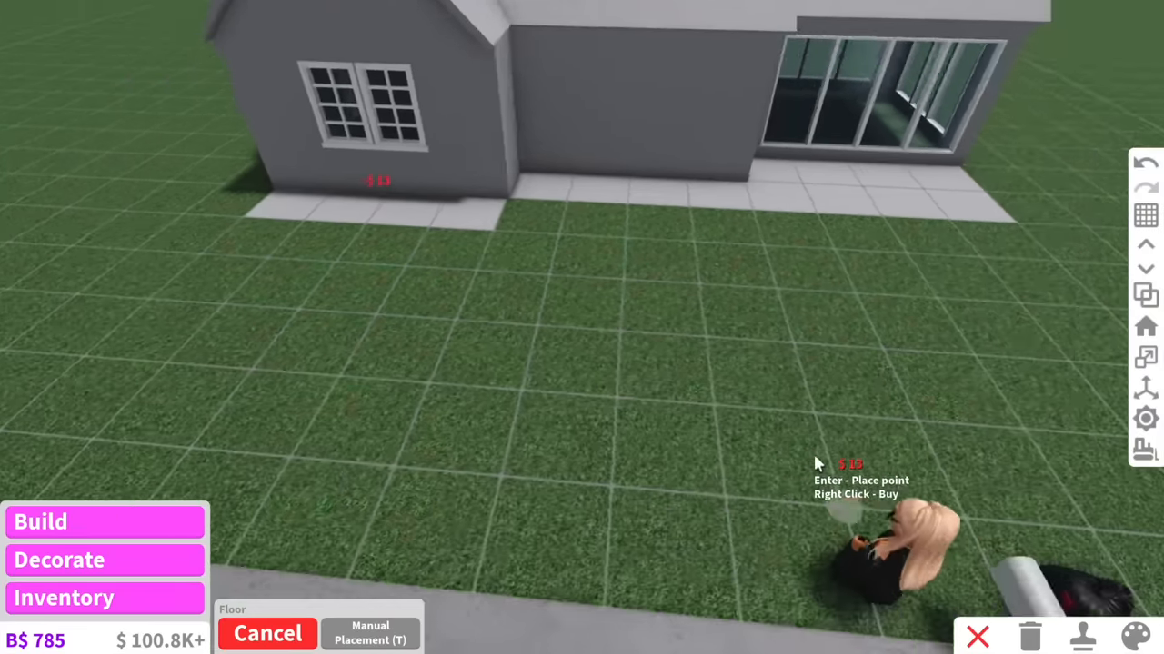
Give the outdoor paving a stone material using the paint tool's Material tab
click(1135, 636)
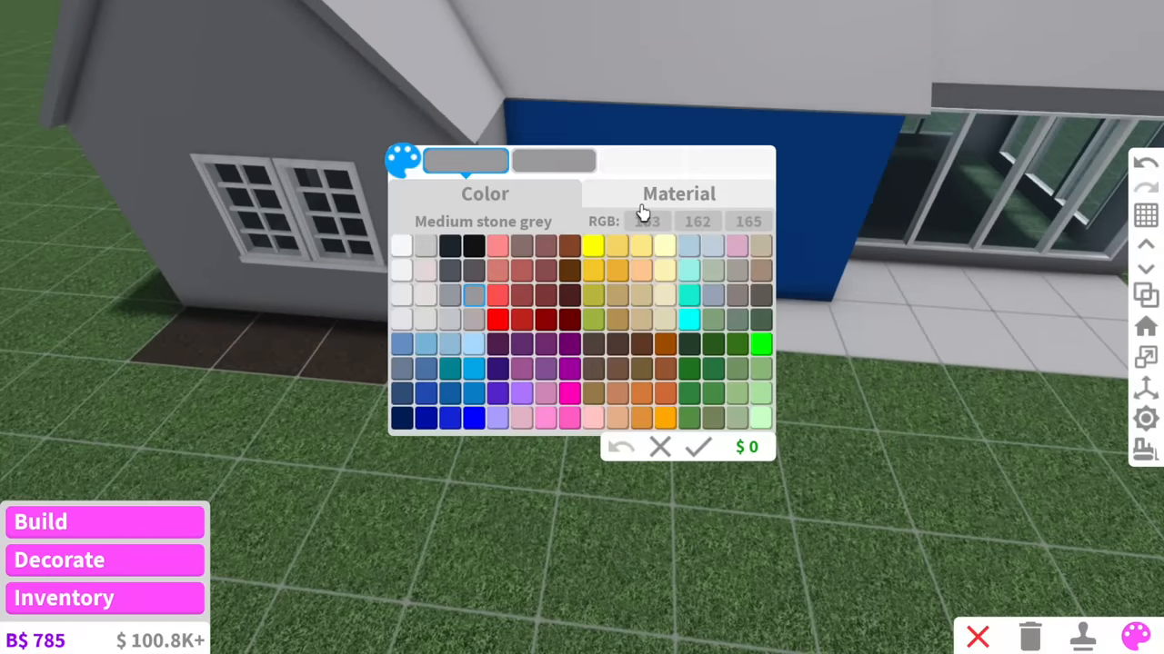
click(678, 193)
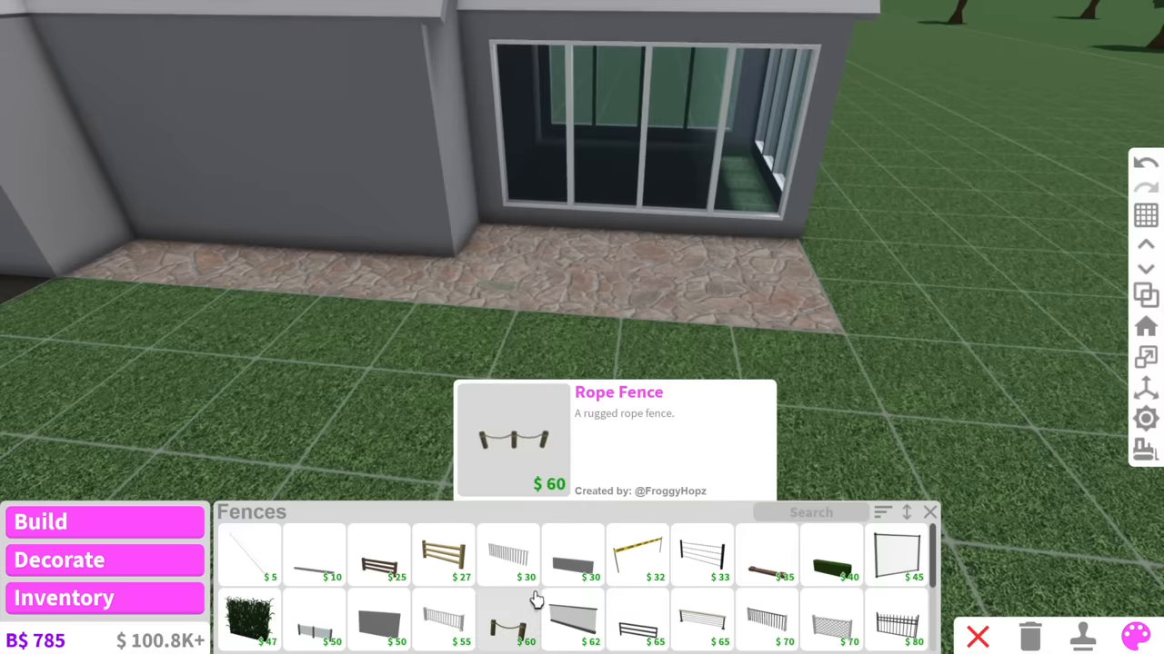
scroll(down, 3)
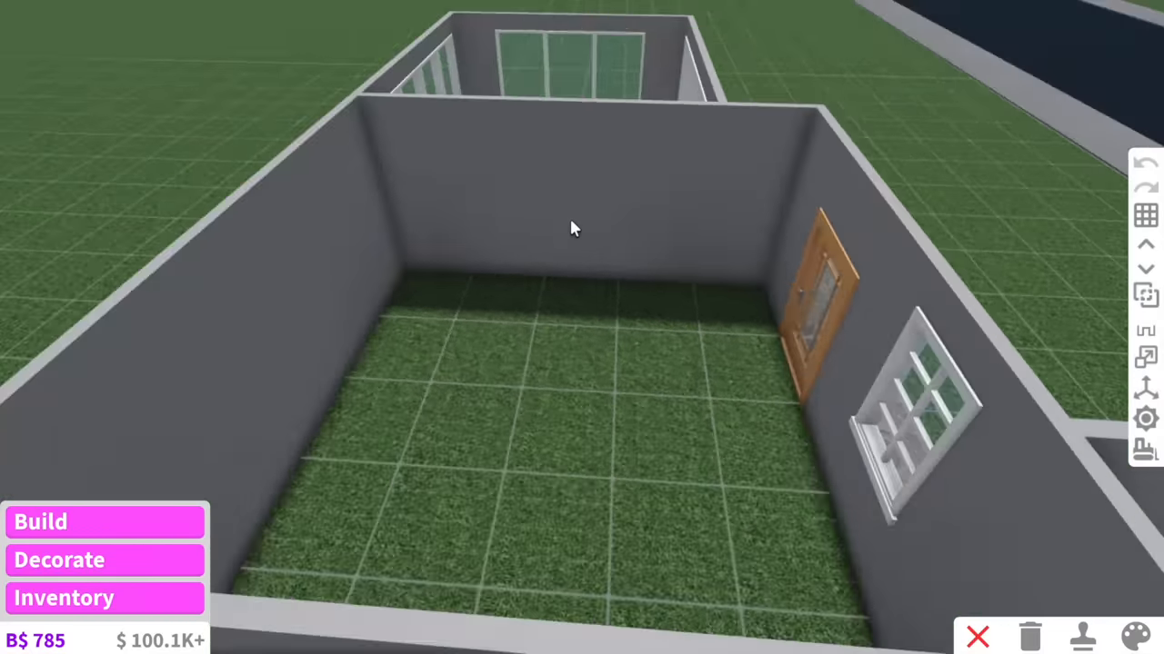
Start laying wood plank flooring inside the rooms
click(1134, 636)
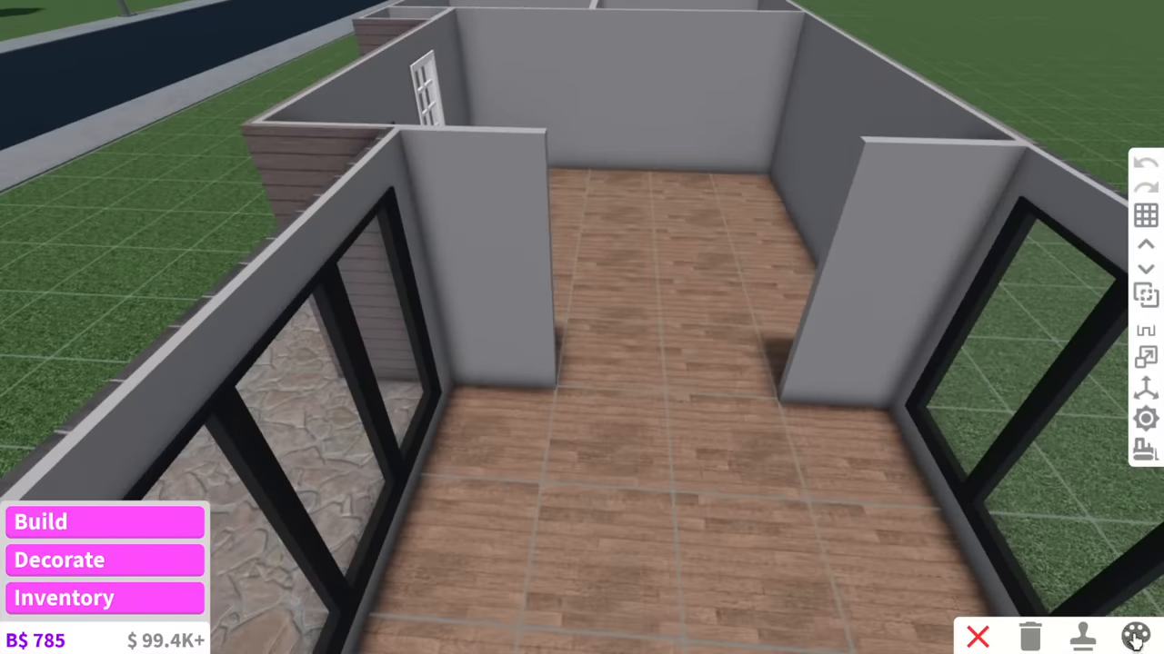
Start painting the interior walls with the paint palette
click(1133, 636)
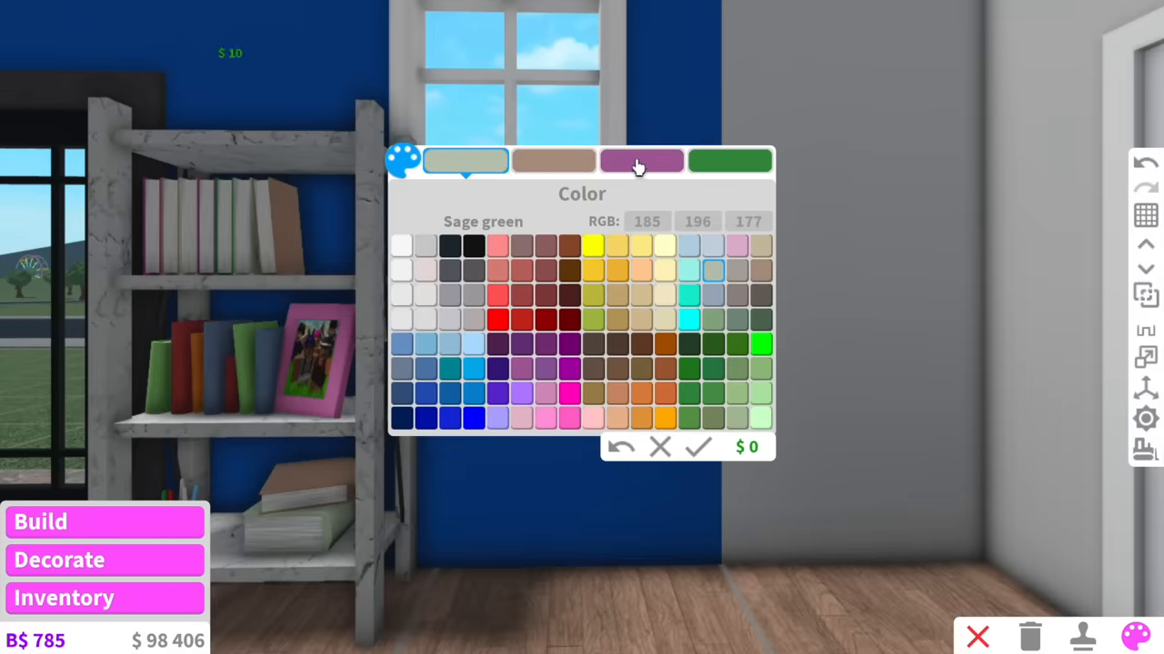
Recolour two bookshelf parts, place the Neighborly Mat on the patio and a round white lounge rug
click(641, 161)
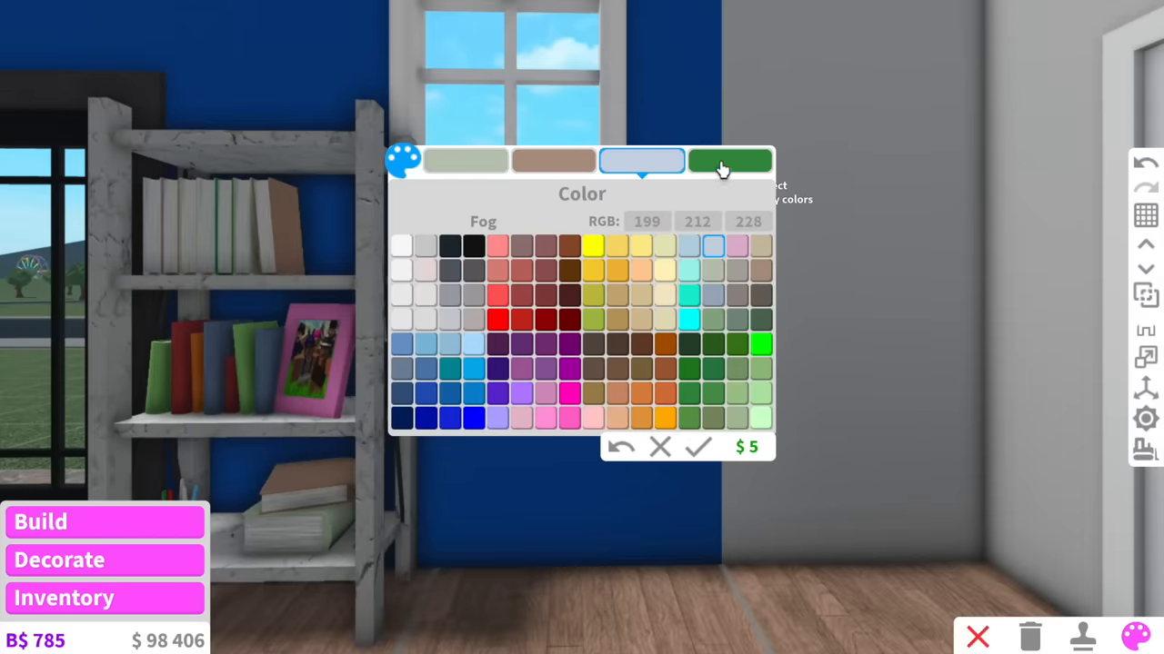
click(697, 447)
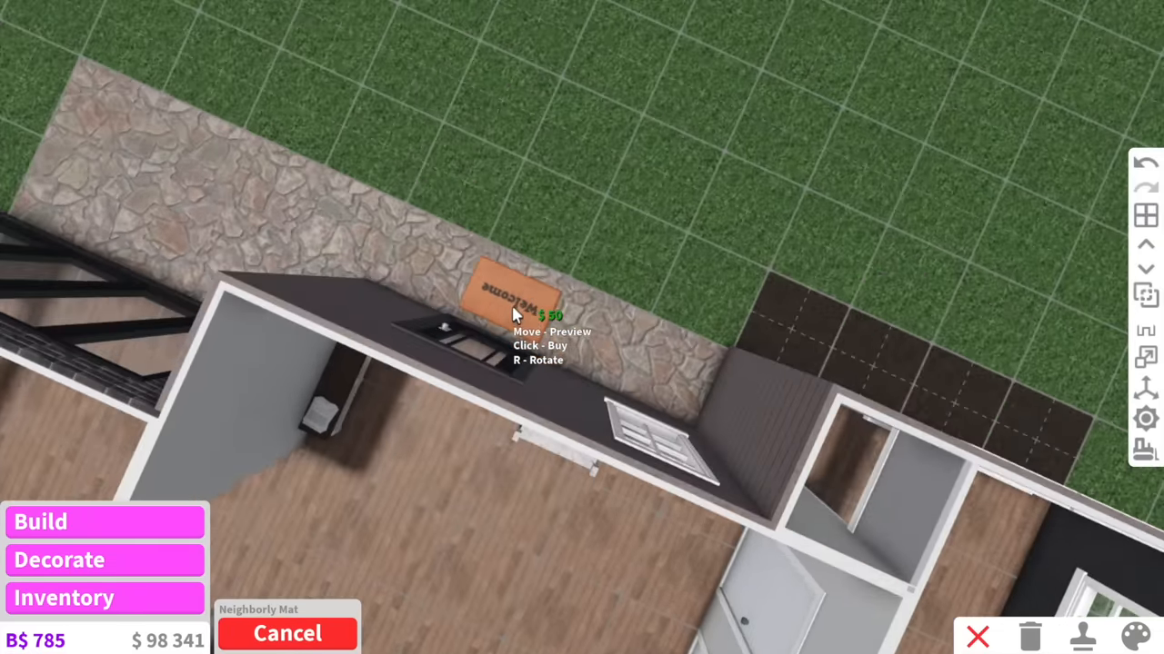
click(512, 309)
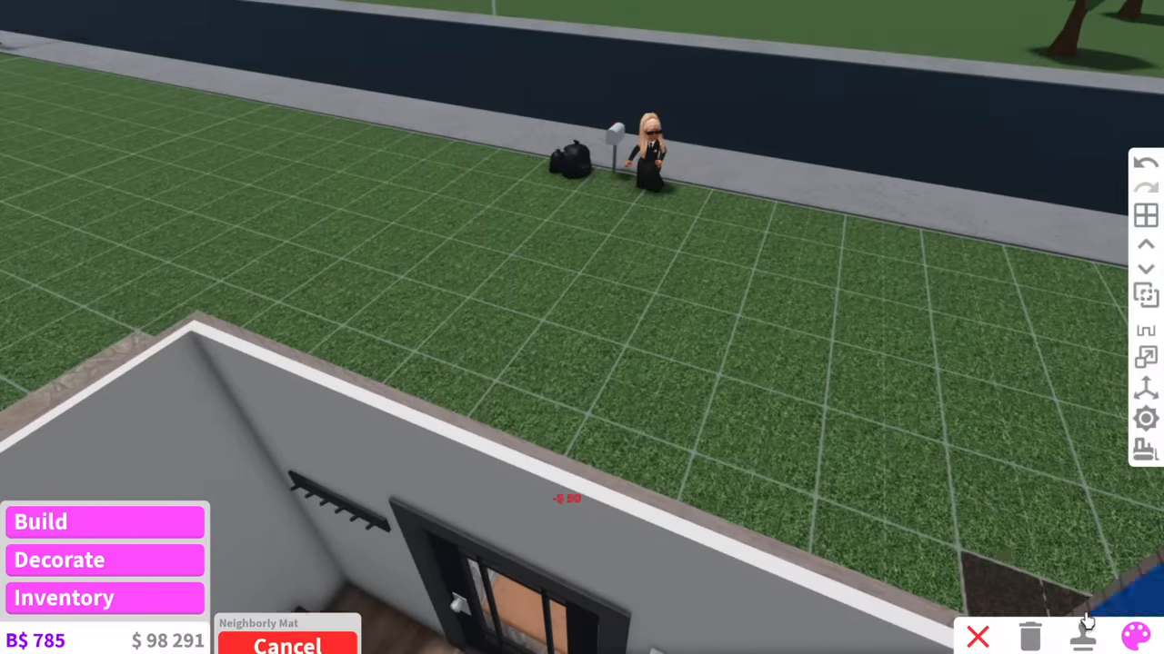
click(1133, 636)
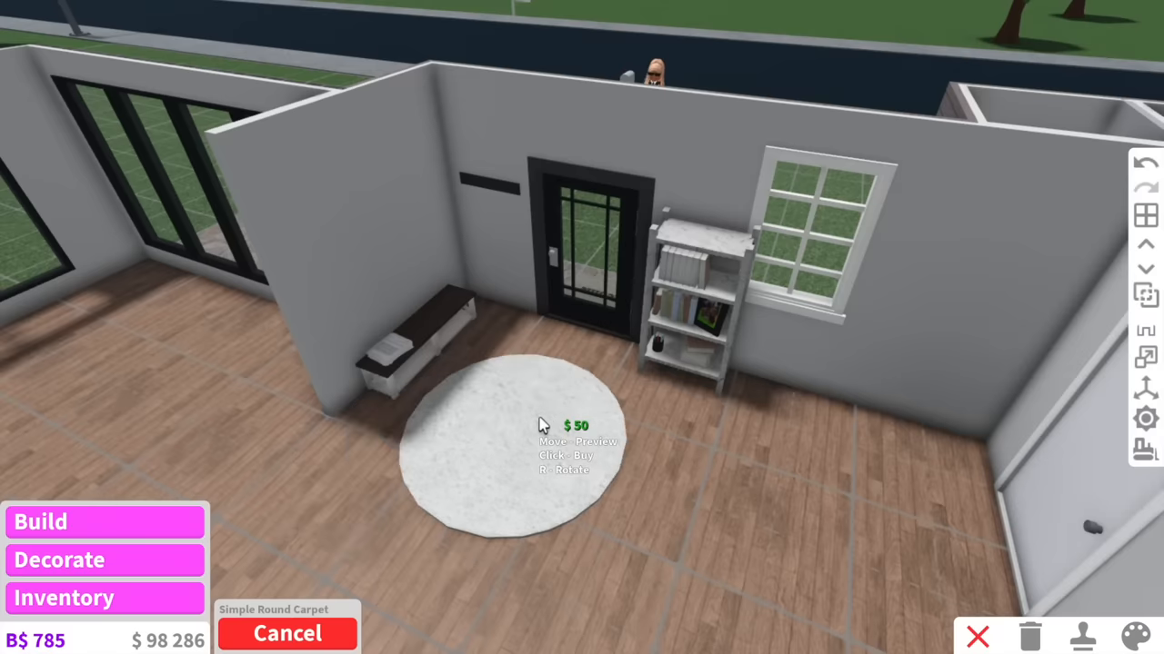
mouse_move(554, 429)
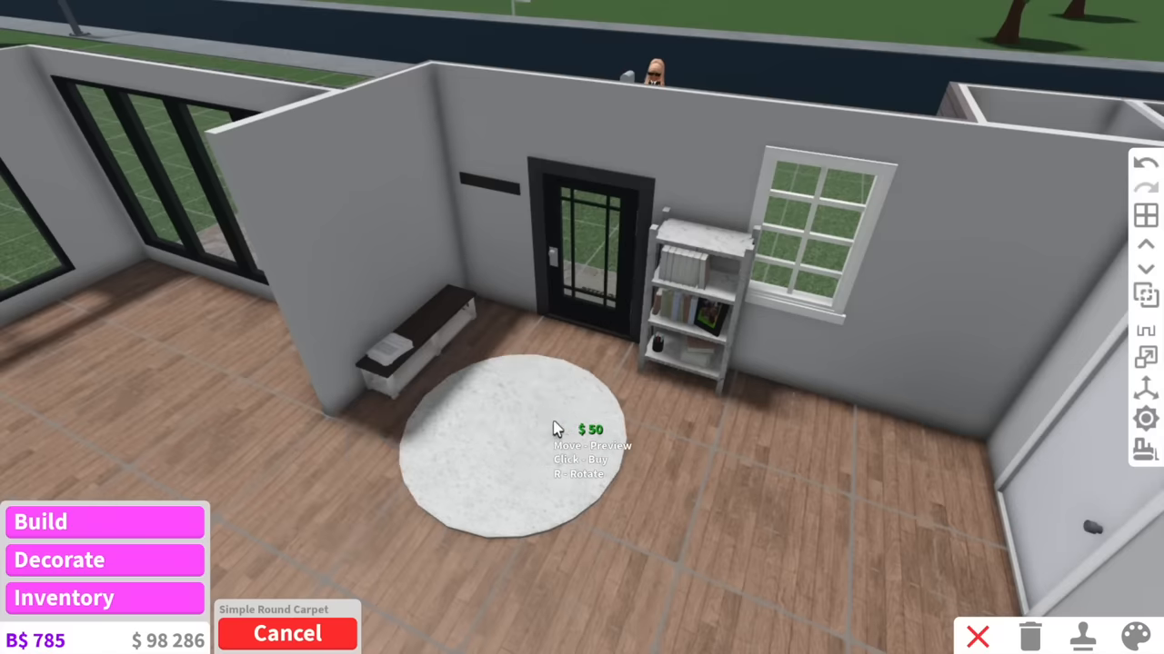
click(554, 427)
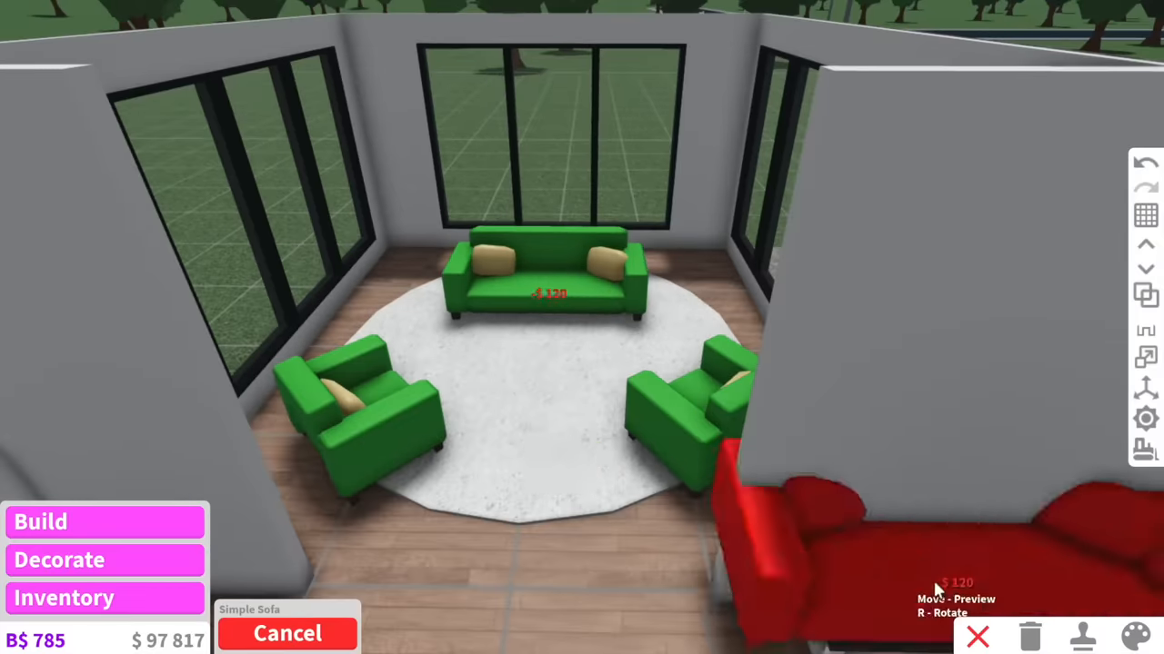
Place a second sofa and a wooden end table, then give the sofa a new colour
click(288, 634)
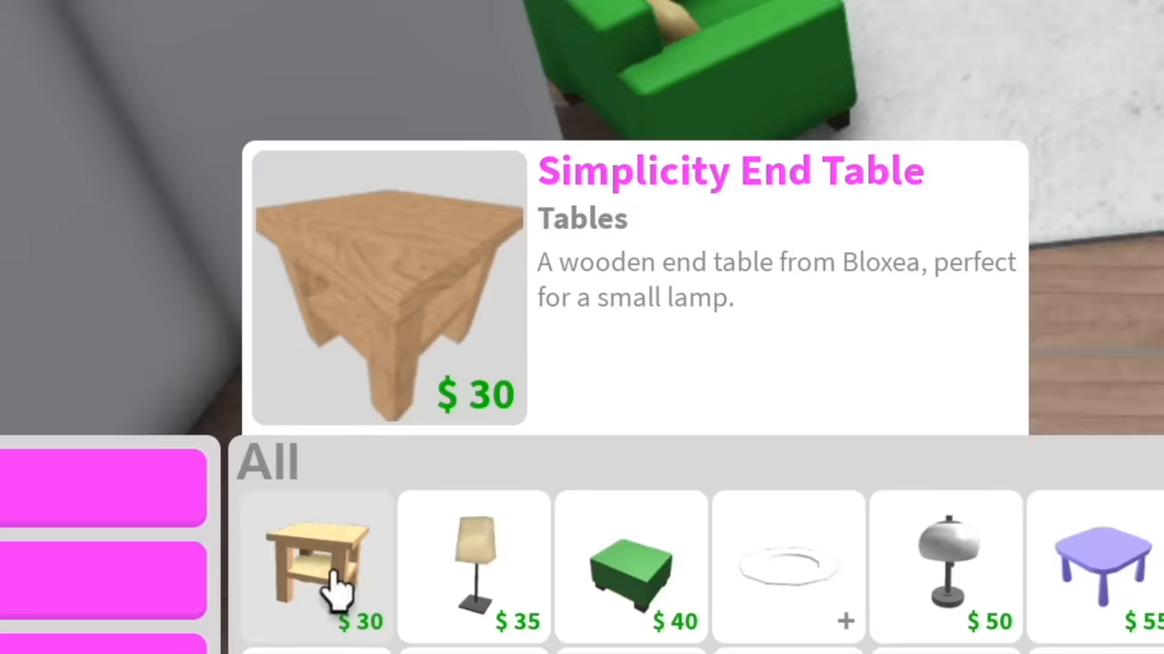
click(317, 568)
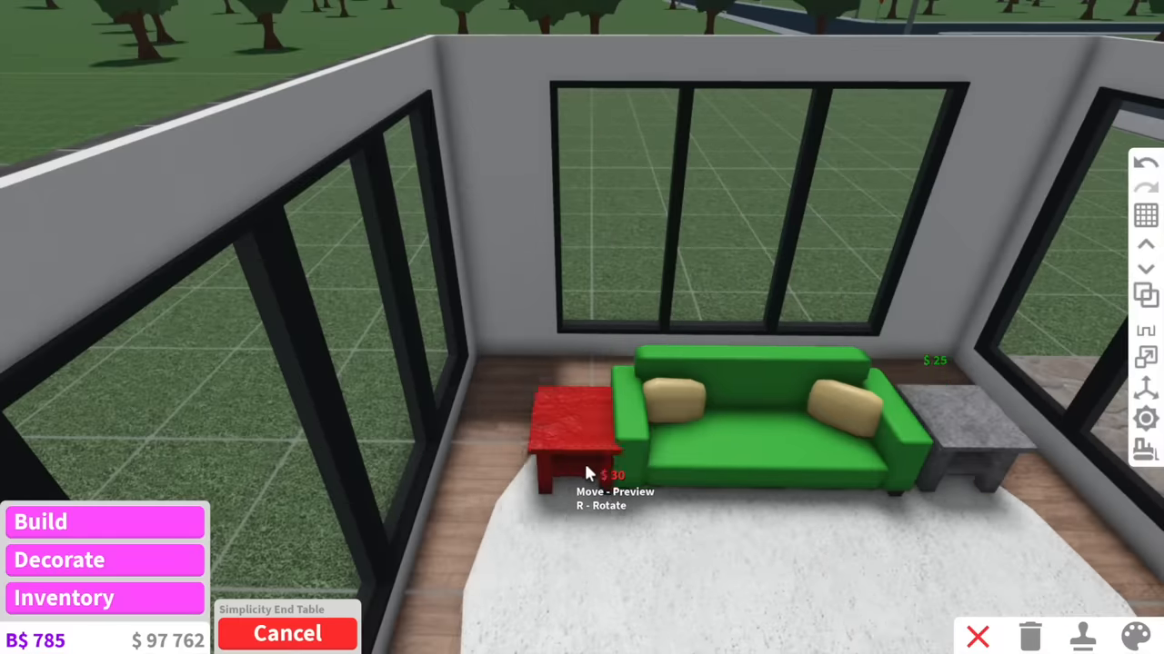
click(1133, 636)
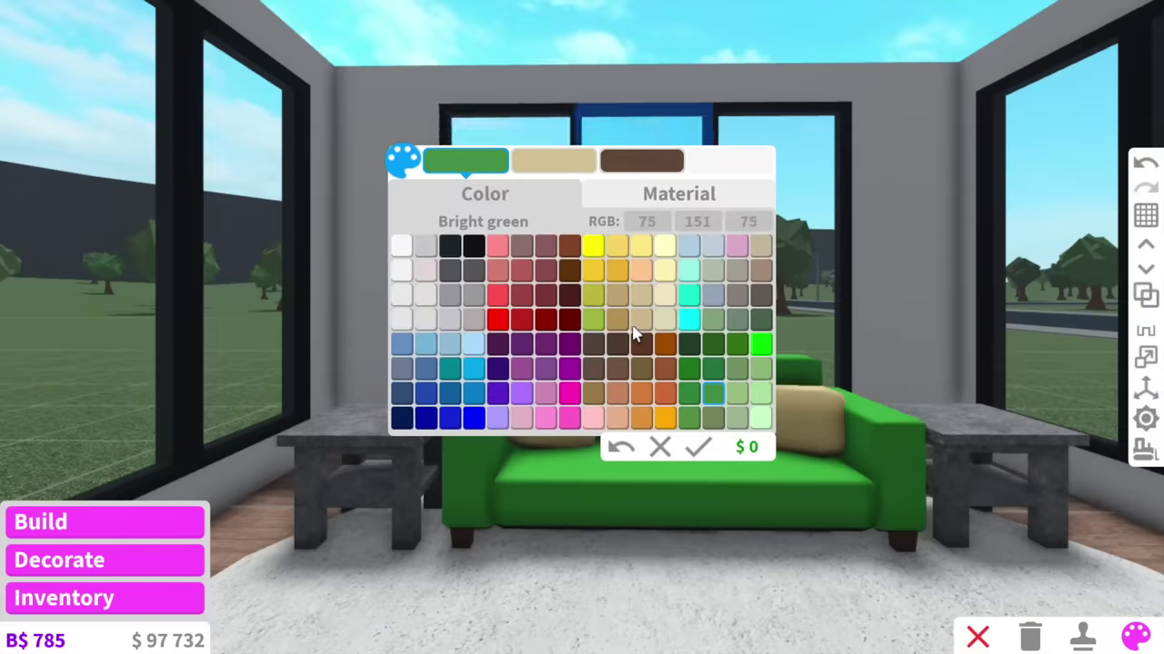
click(426, 245)
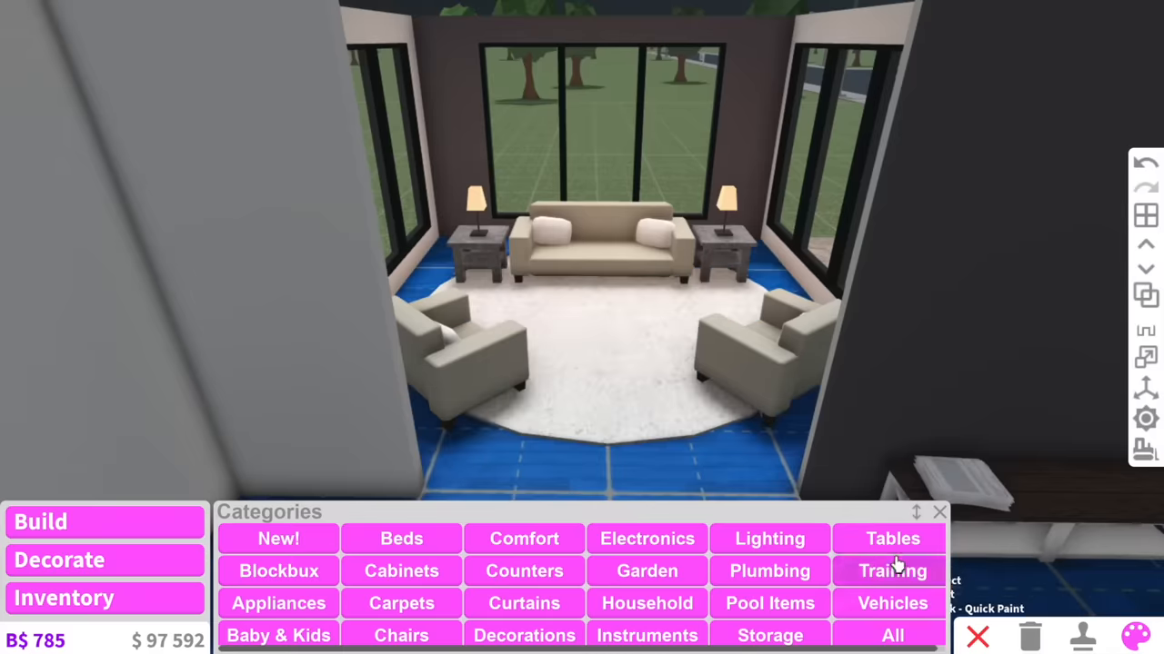
Place a glass coffee table from Tables and choose the Acutus 22 TV
click(891, 538)
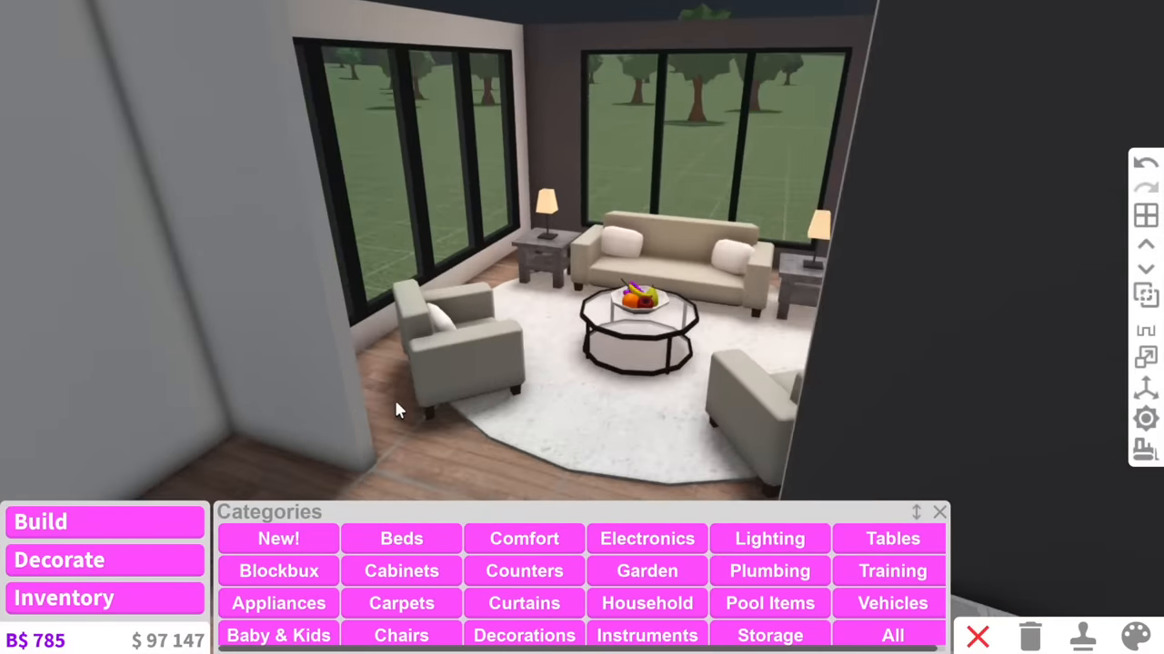
click(892, 635)
text(tv)
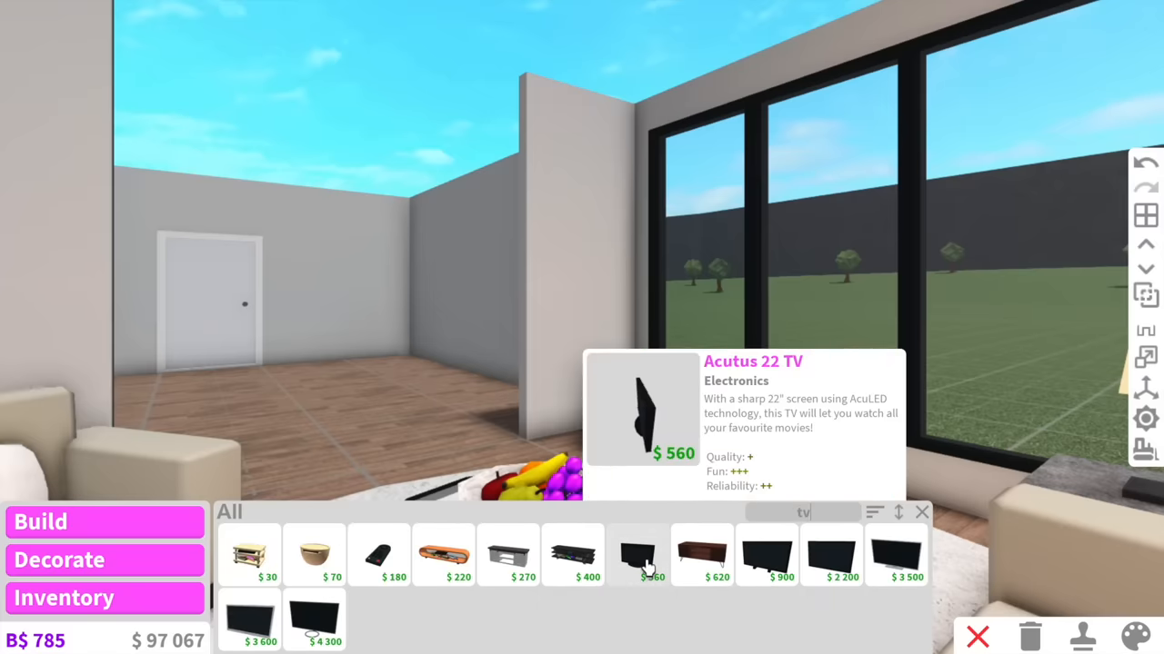
click(636, 554)
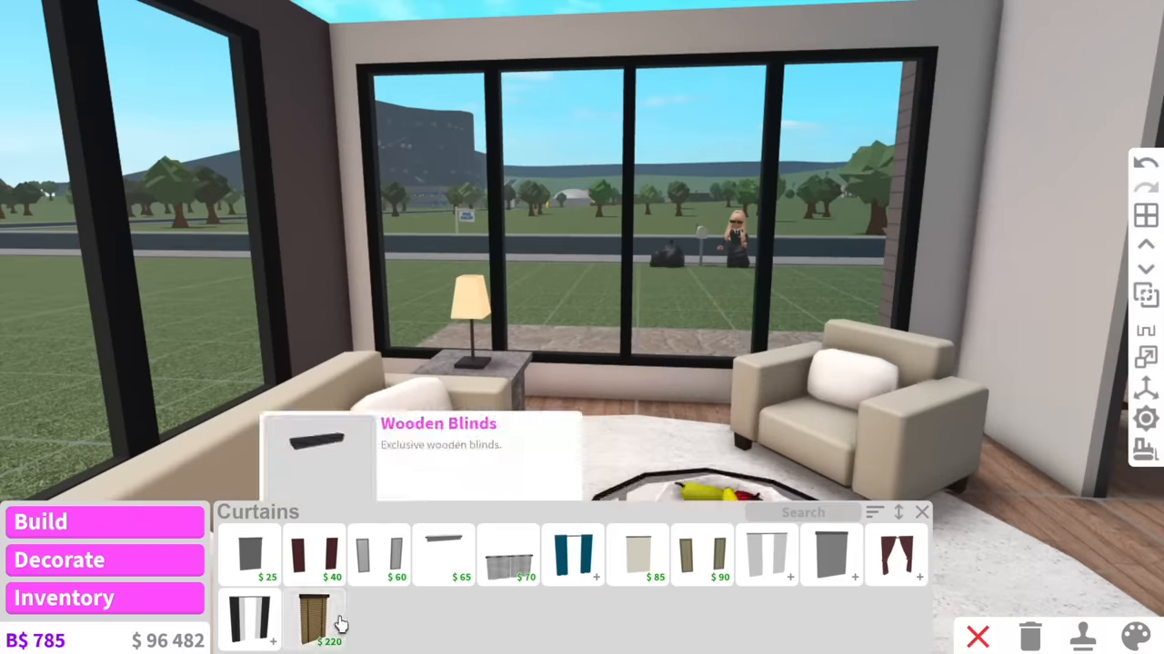
Hang curtains at the lounge windows and place a recoloured ceiling lamp
click(315, 621)
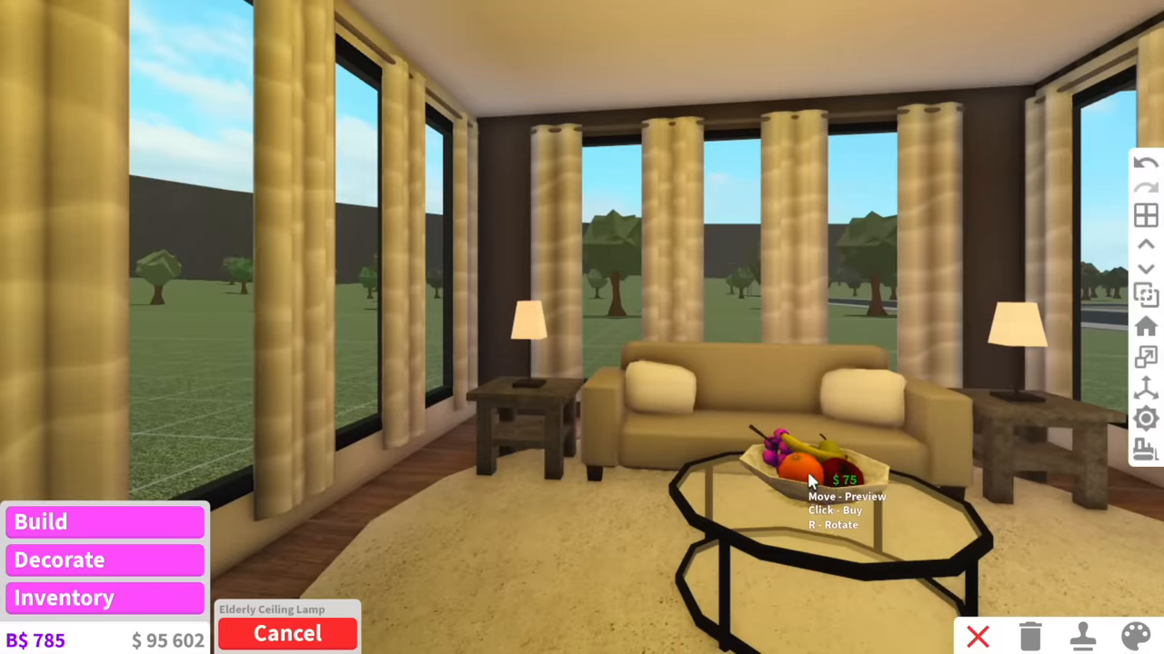
click(1134, 636)
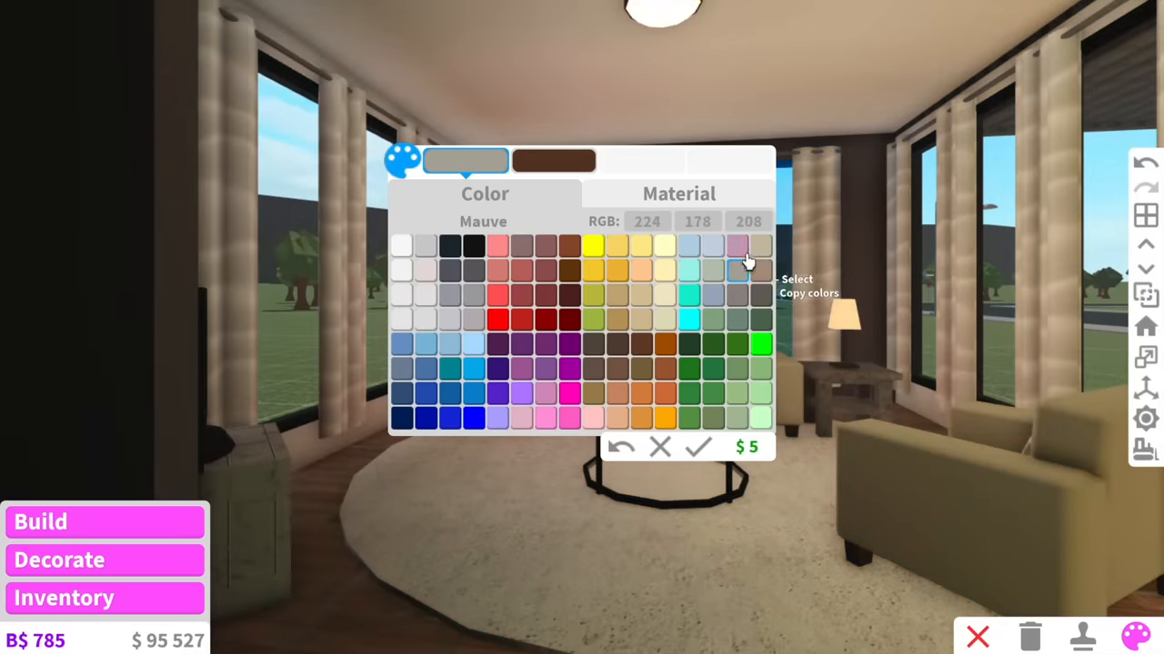
click(696, 446)
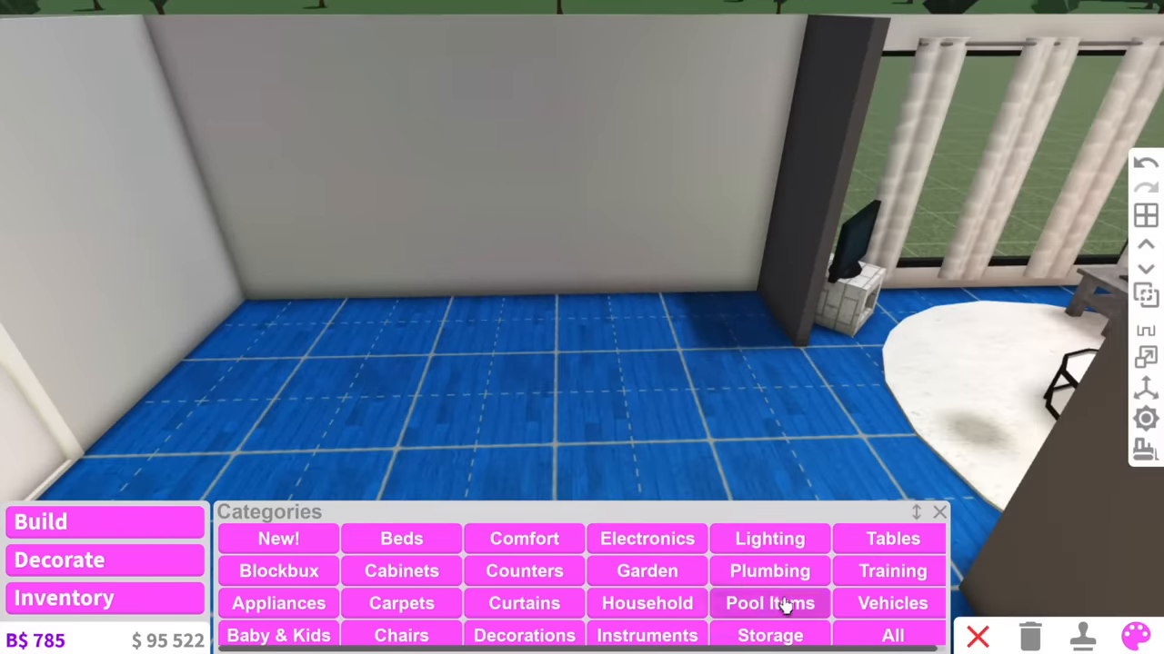
Browse furniture for the empty kitchen area
click(524, 571)
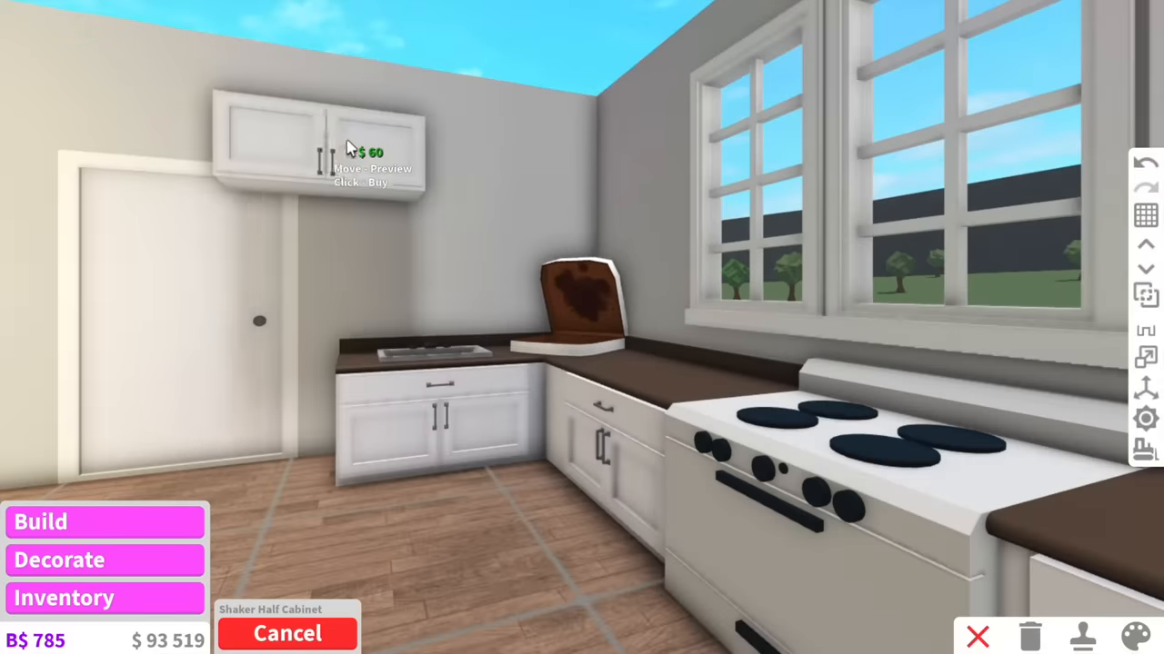
mouse_move(427, 145)
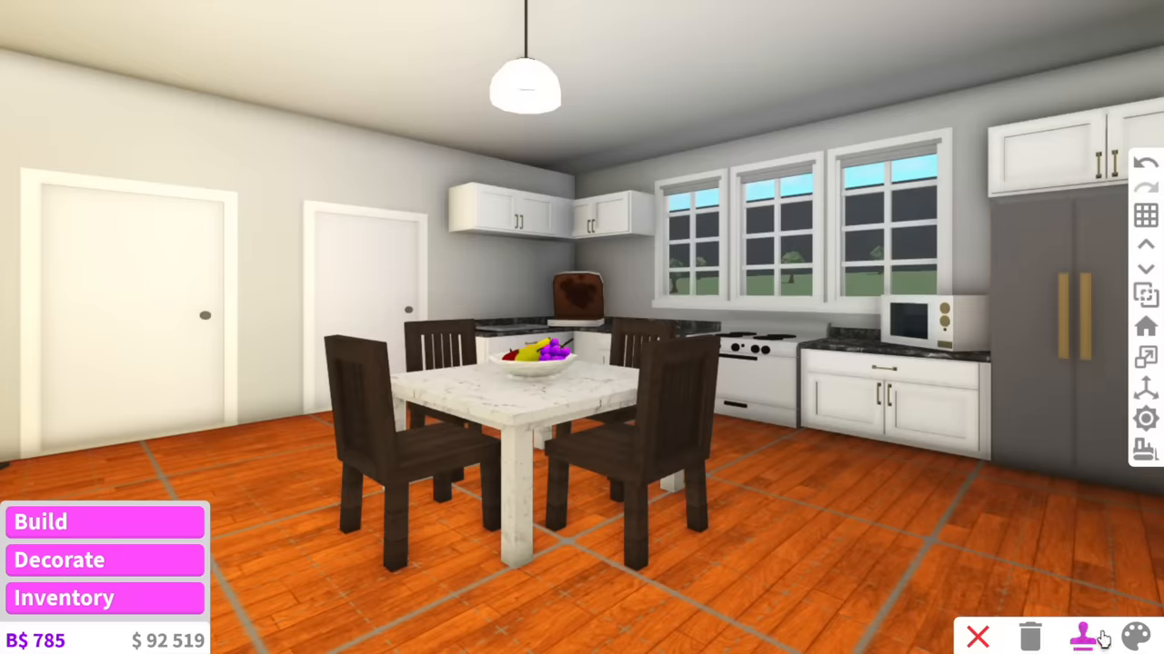
Paint the selected kitchen wall Medium stone grey
click(1133, 636)
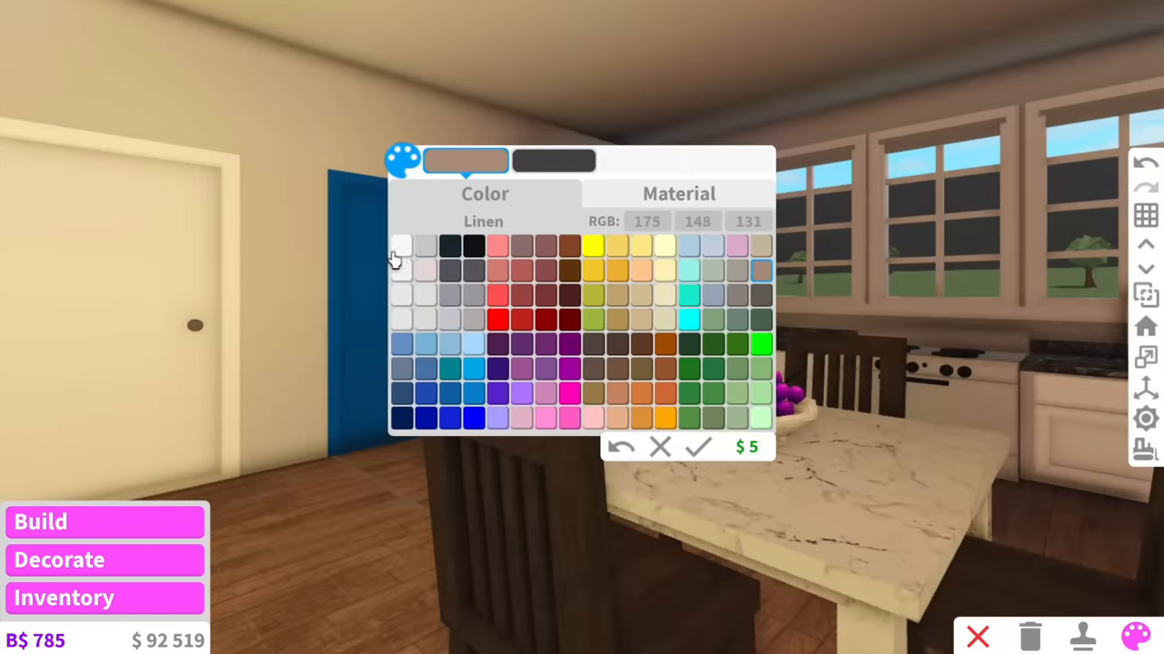
click(471, 295)
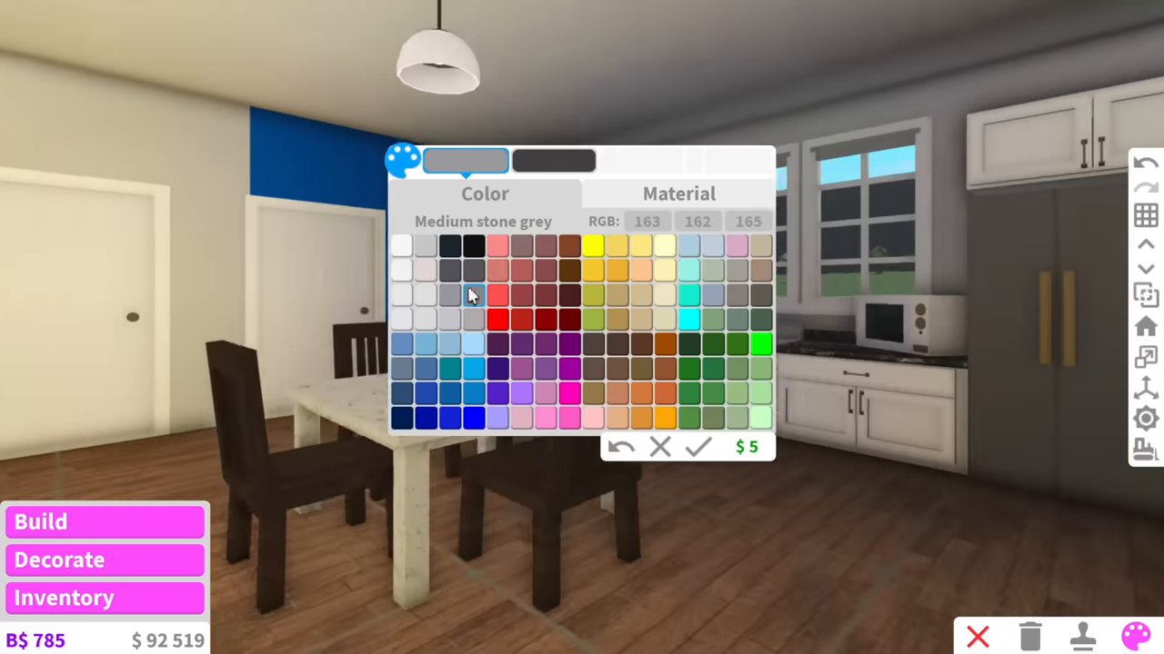
click(448, 295)
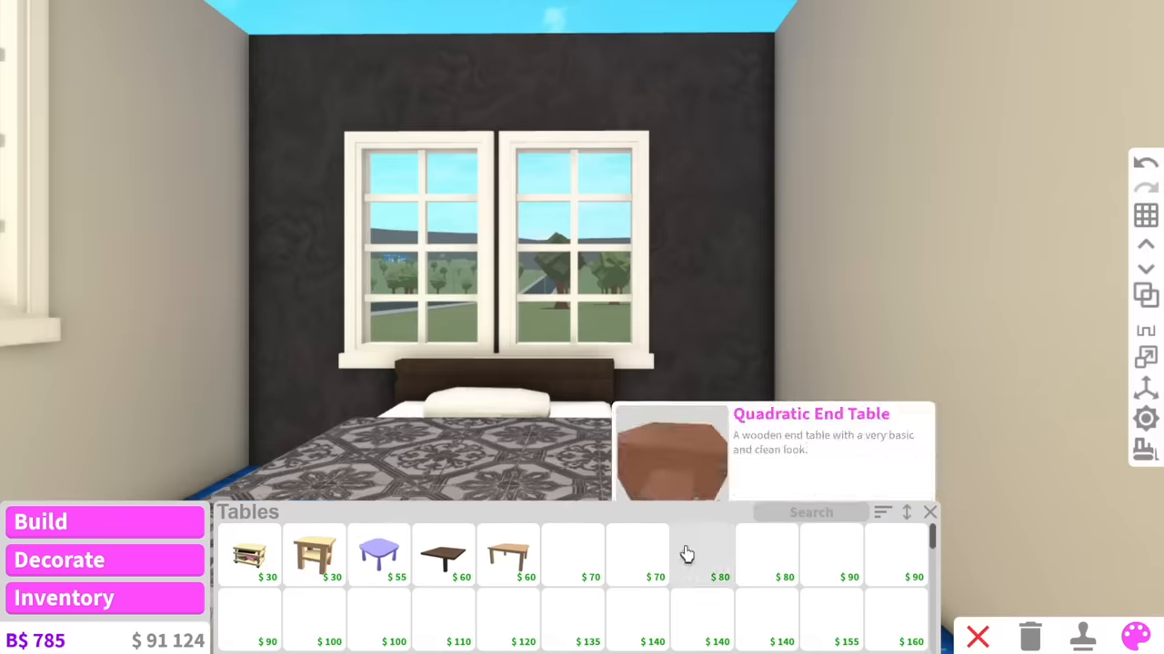
Add a bedside table beside the bed and an oak shelf on the bedroom wall
click(702, 555)
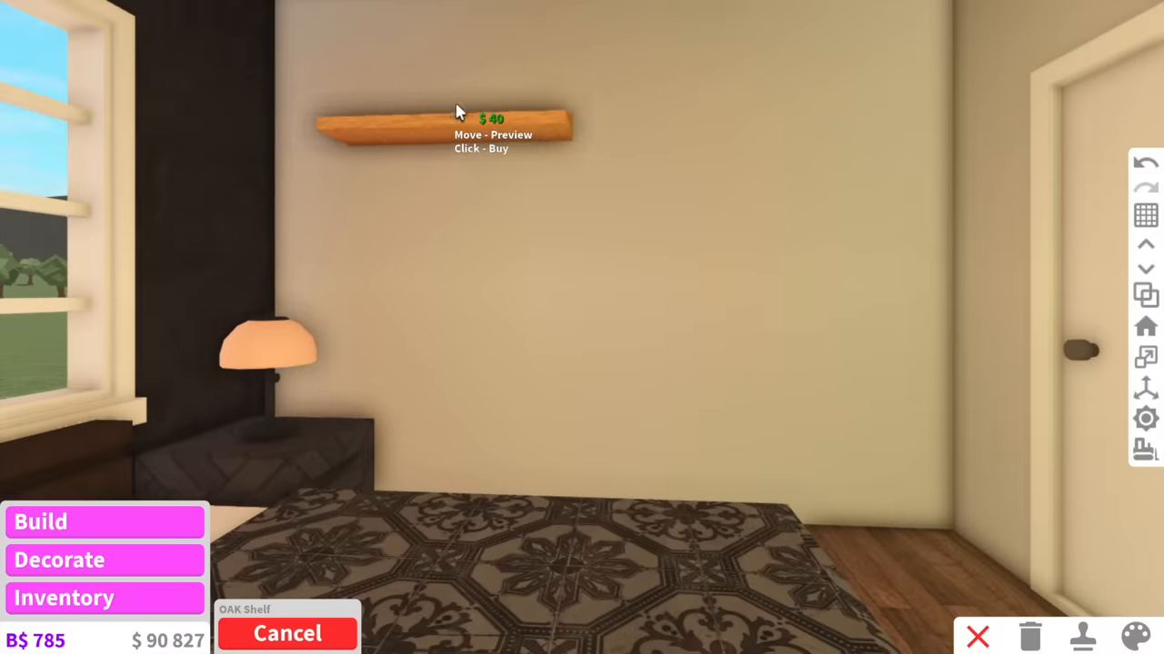
click(445, 118)
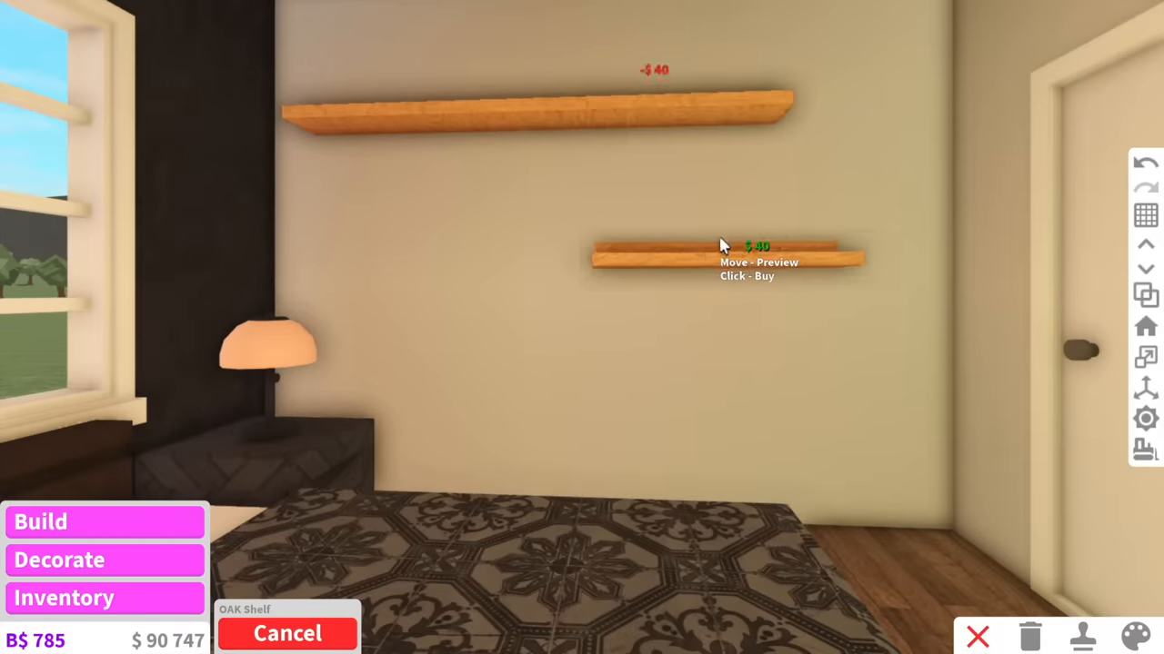
mouse_move(800, 241)
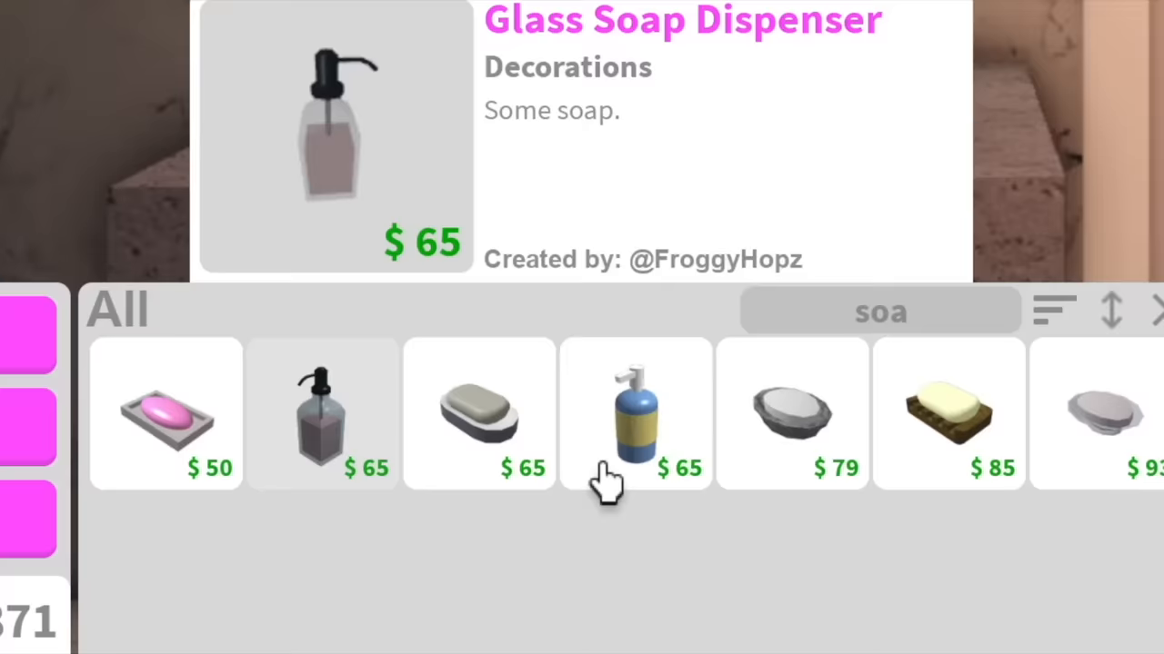
Place a soap dispenser by the sink, then try and abandon a Cylindrical Wall Lamp
click(165, 414)
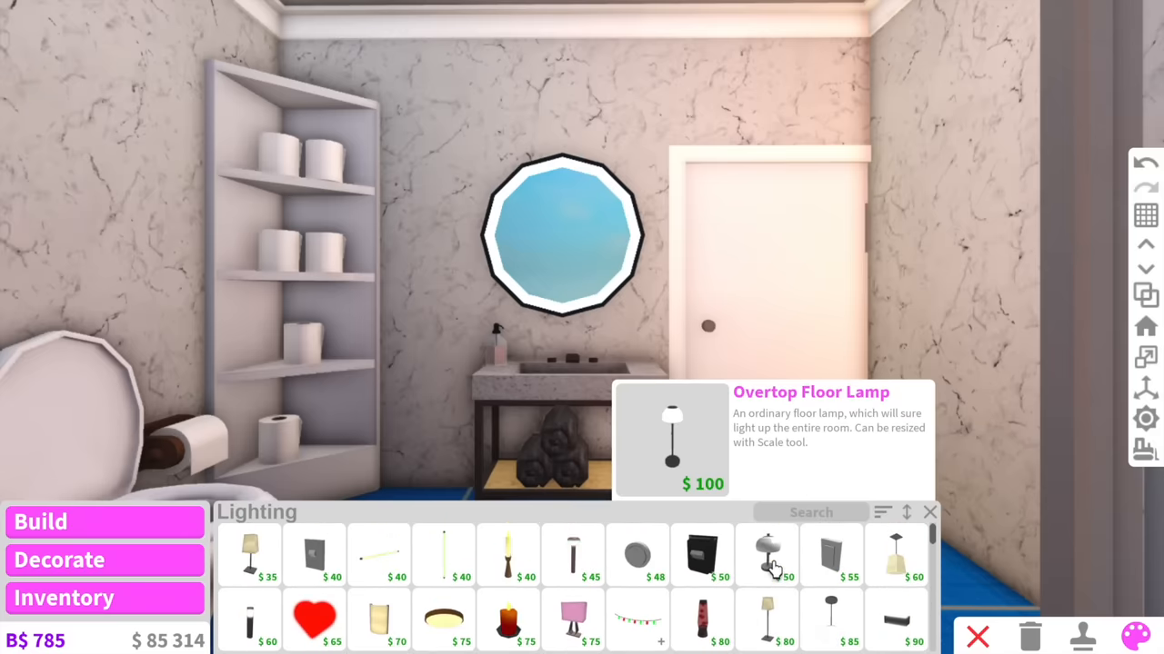
scroll(down, 3)
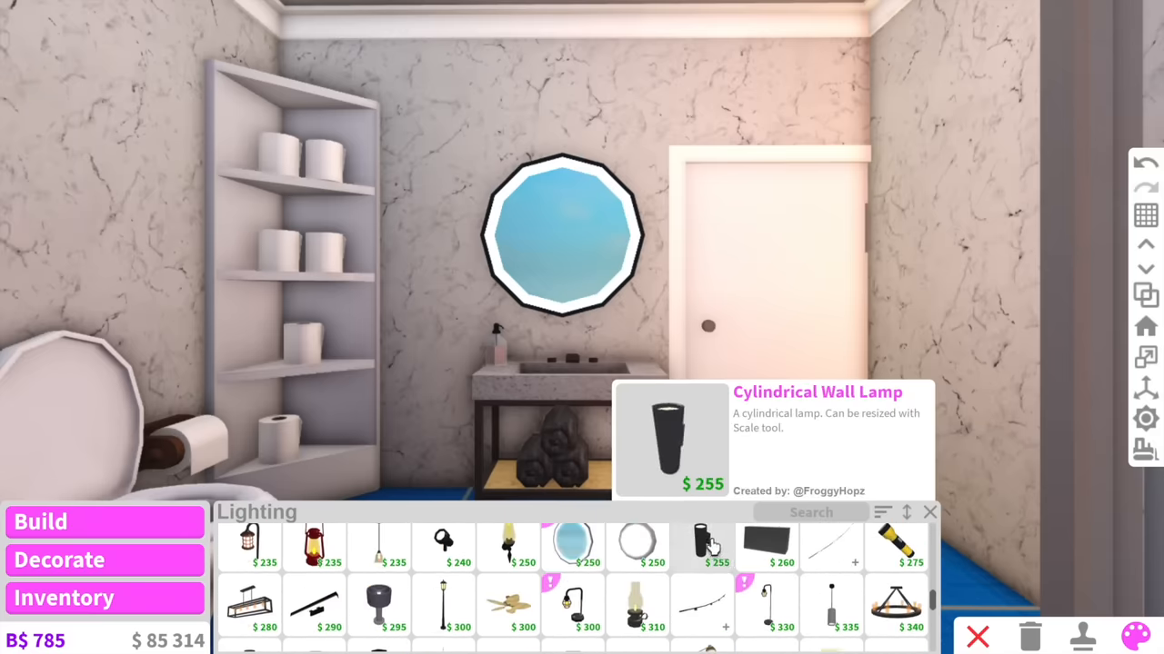
click(702, 545)
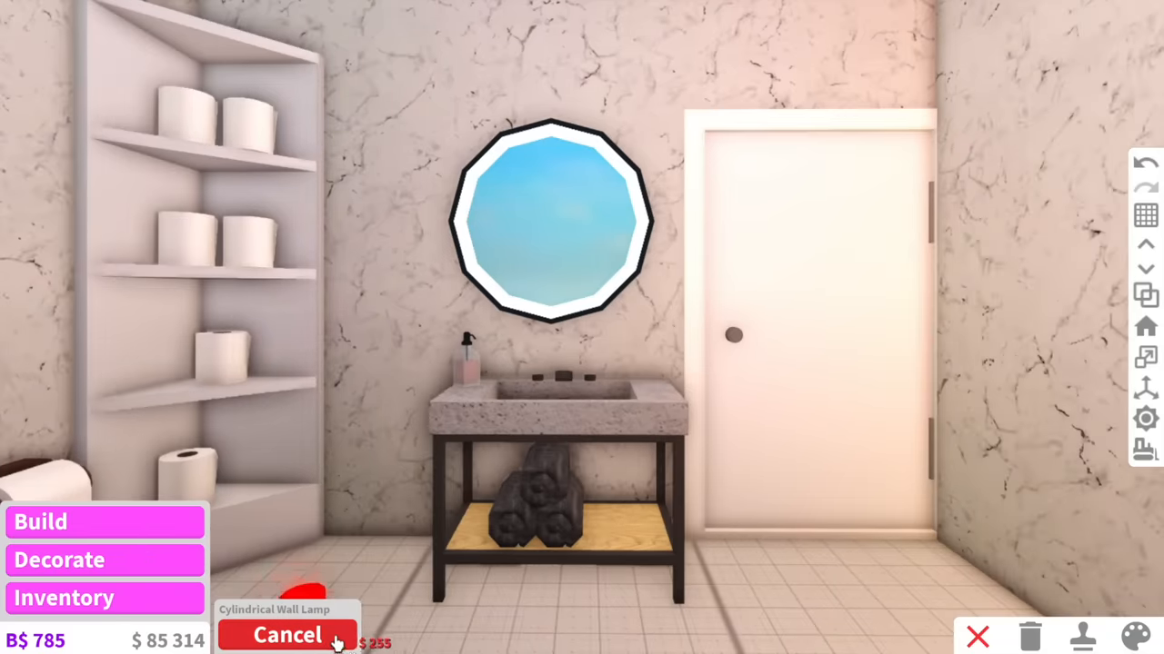
click(287, 635)
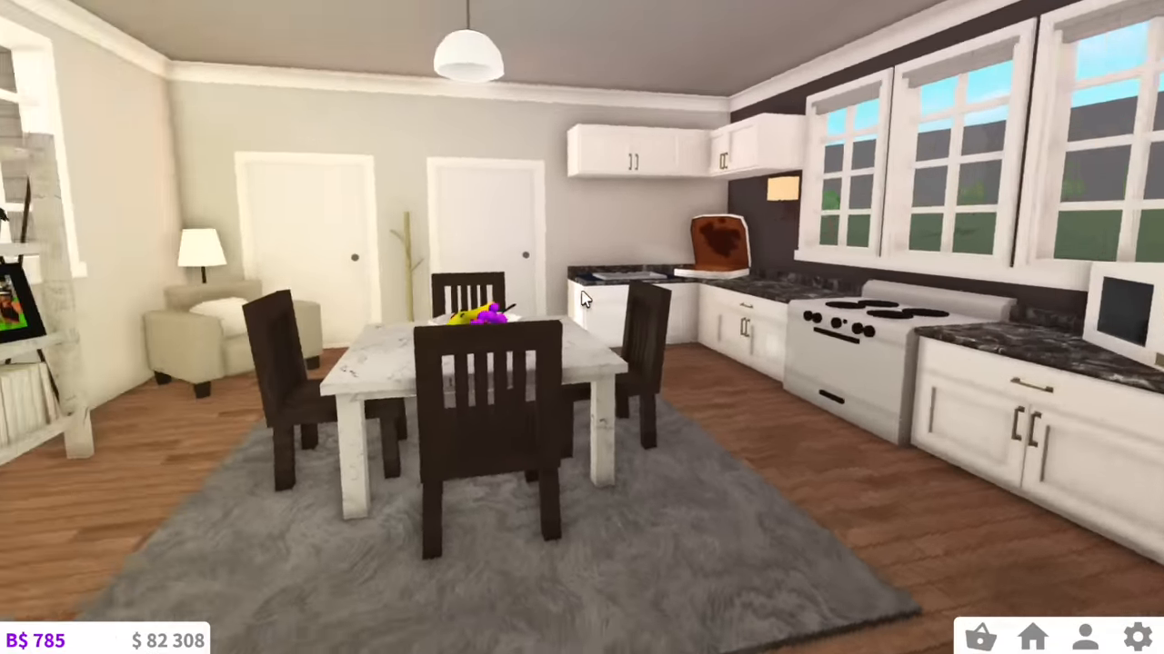
Rotate the camera toward the kitchen stove and fridge
drag(727, 327, 363, 328)
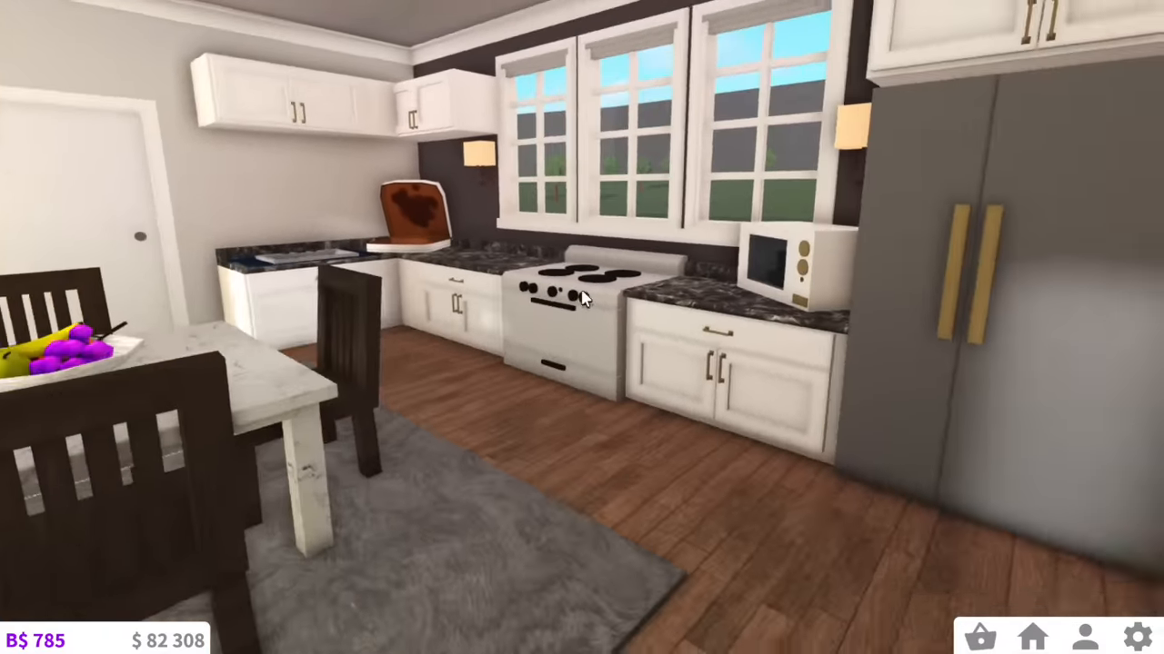